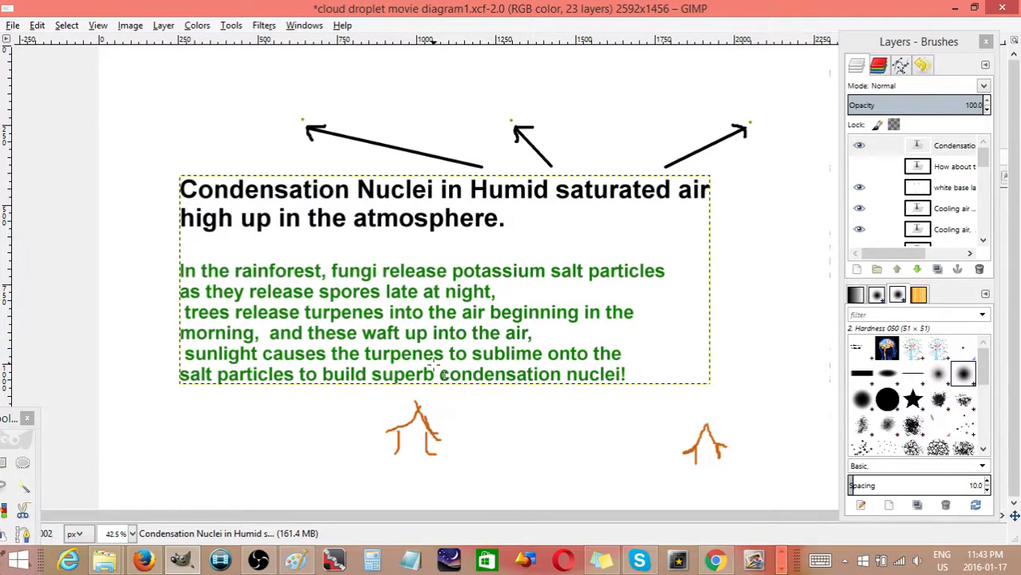
mouse_move(807, 295)
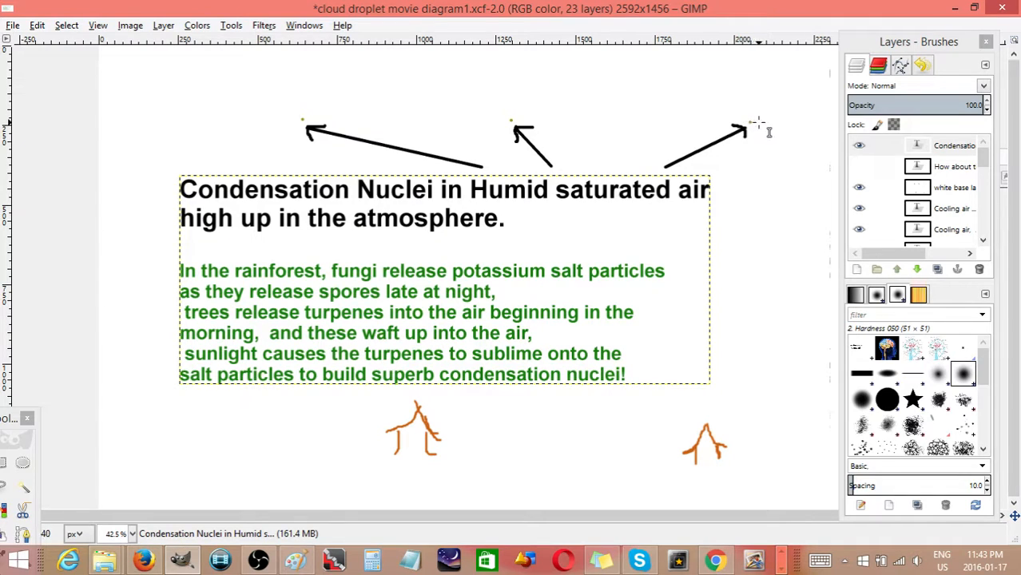
mouse_move(289, 121)
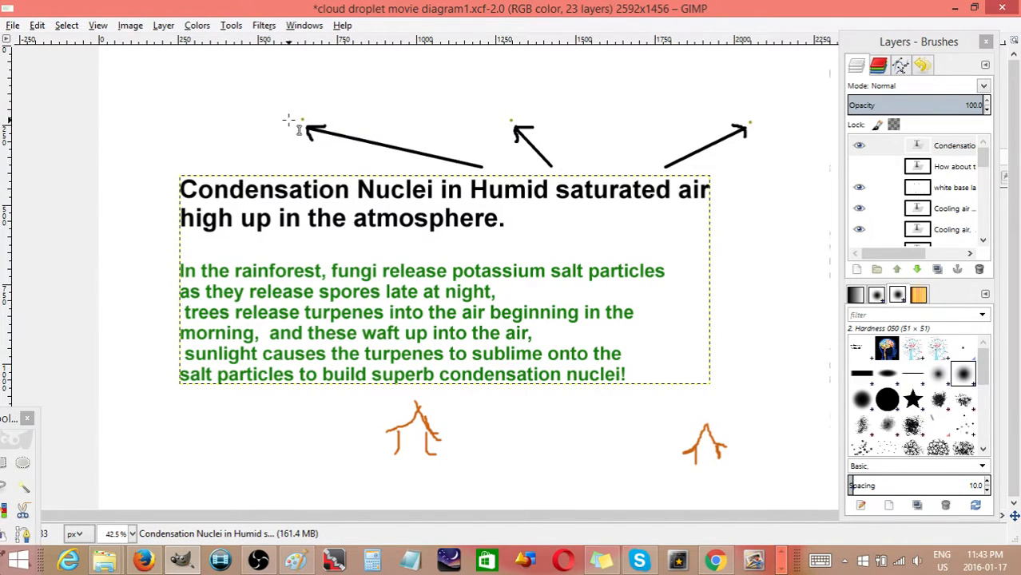
mouse_move(597, 134)
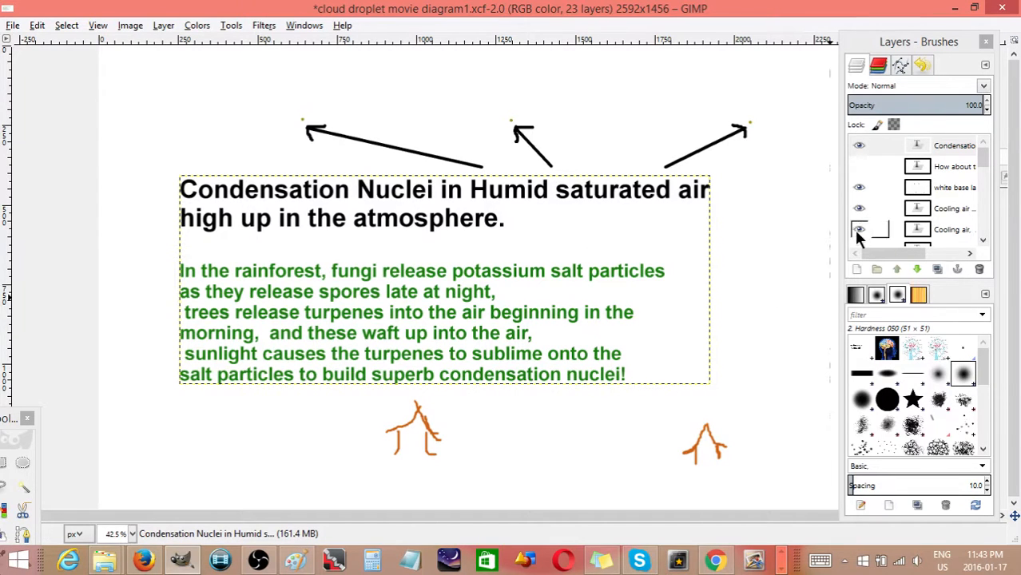
Hide the Condensation Nuclei text layer, leaving the dashed box, arrows and updraft marks
click(859, 145)
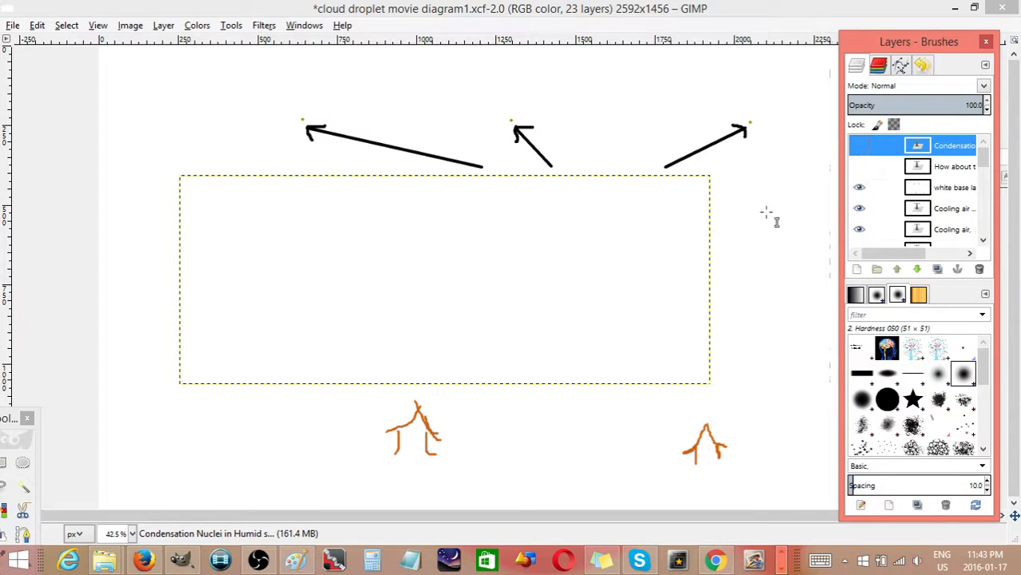
mouse_move(371, 475)
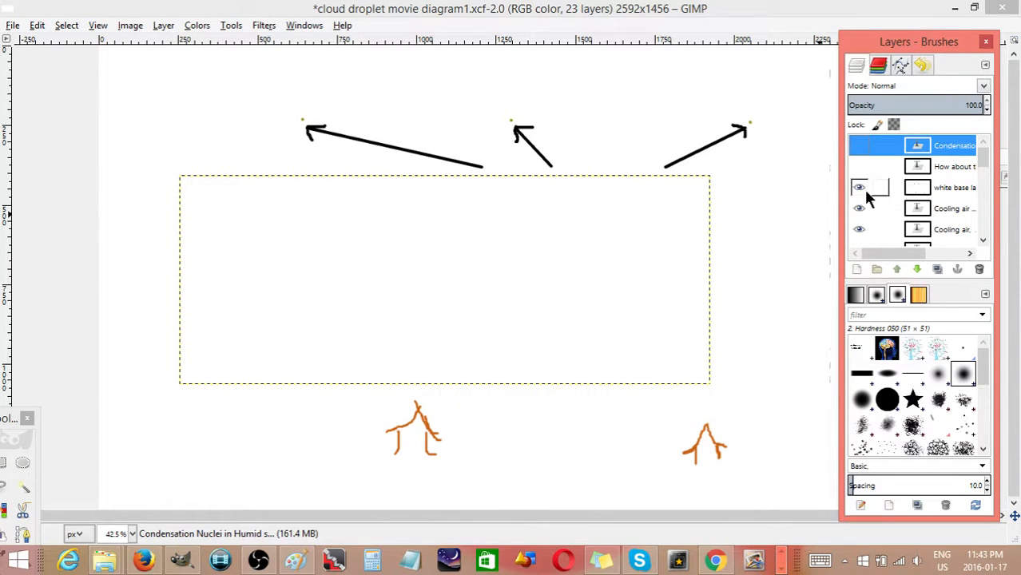
Hide the white base layer so the droplet synopsis with evaporation and water vapor stages shows
click(859, 187)
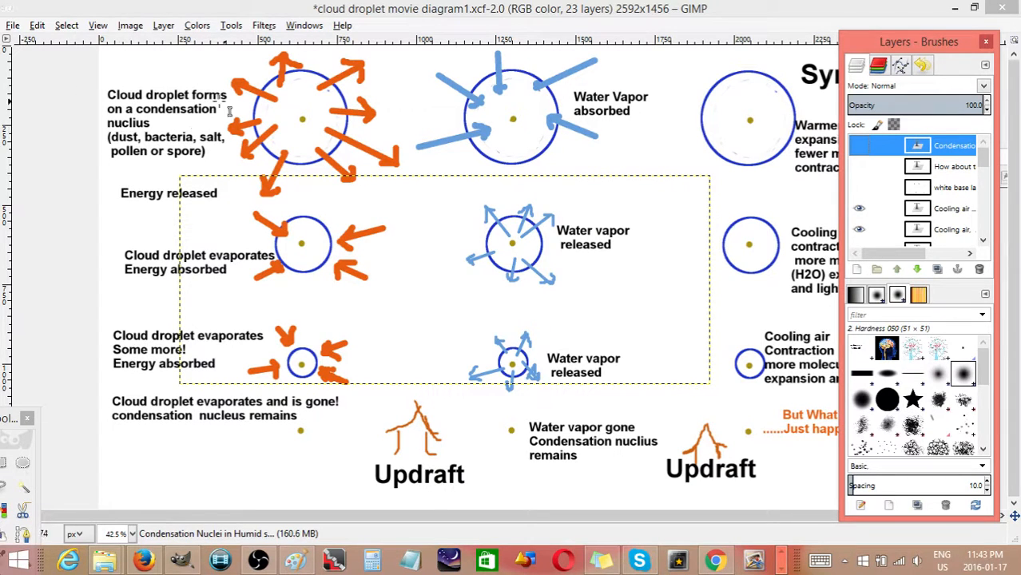
mouse_move(384, 96)
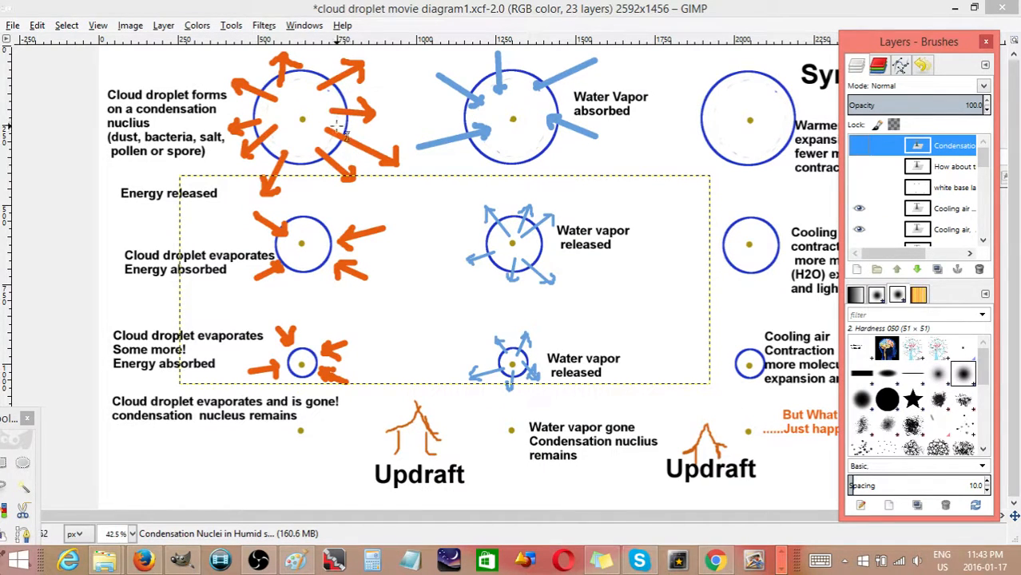
mouse_move(620, 128)
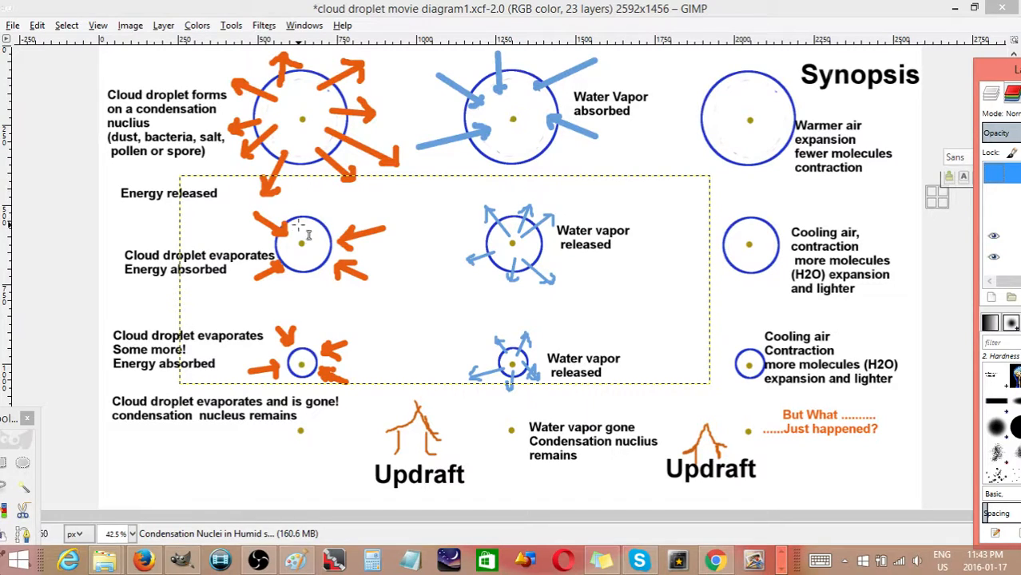
mouse_move(339, 242)
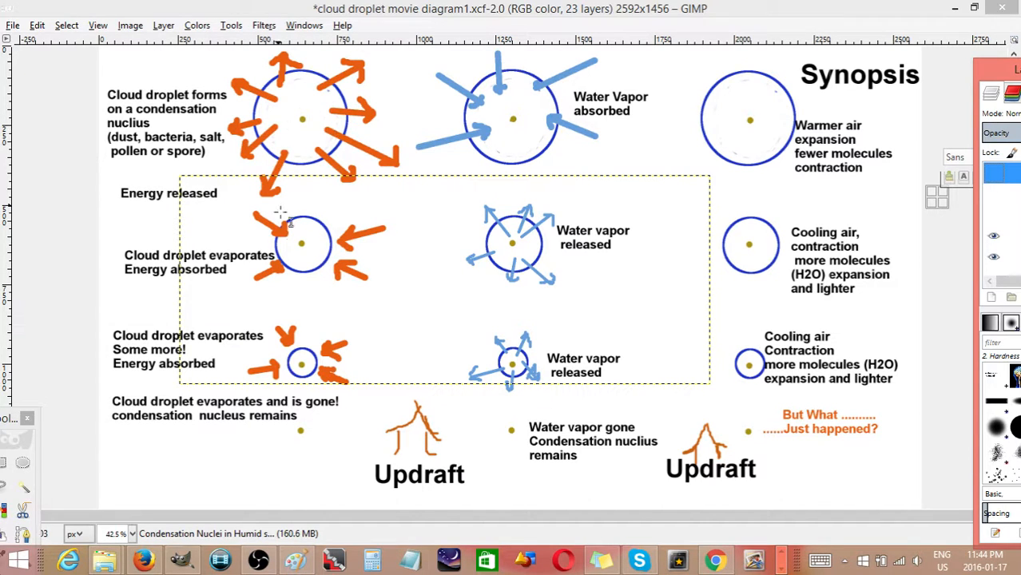
mouse_move(305, 278)
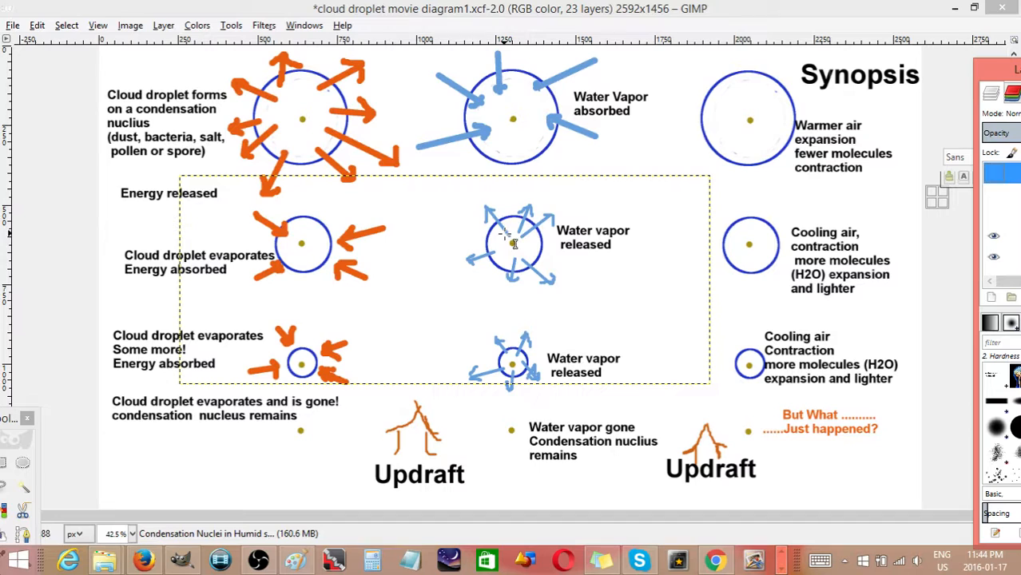
mouse_move(555, 232)
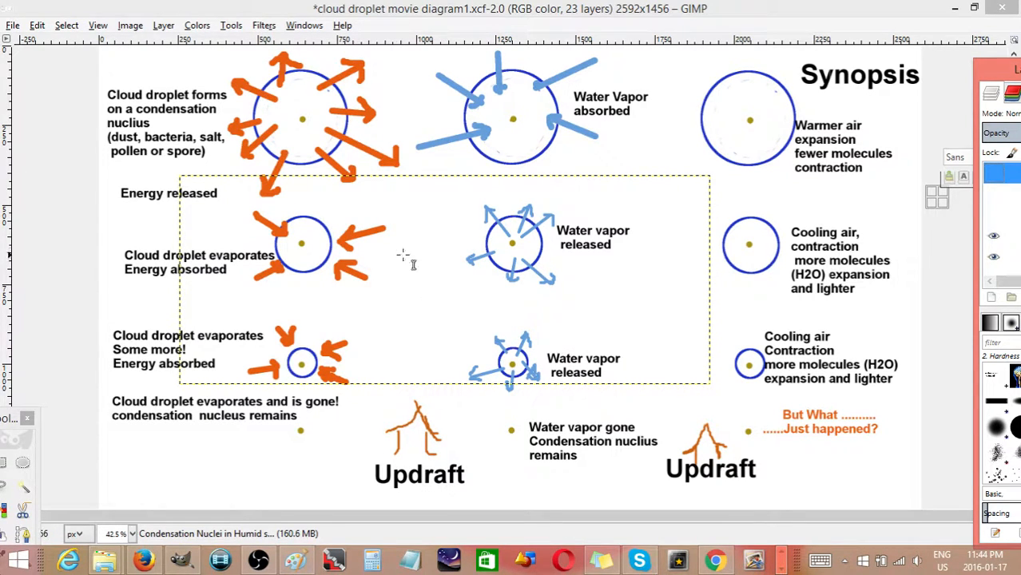
mouse_move(320, 120)
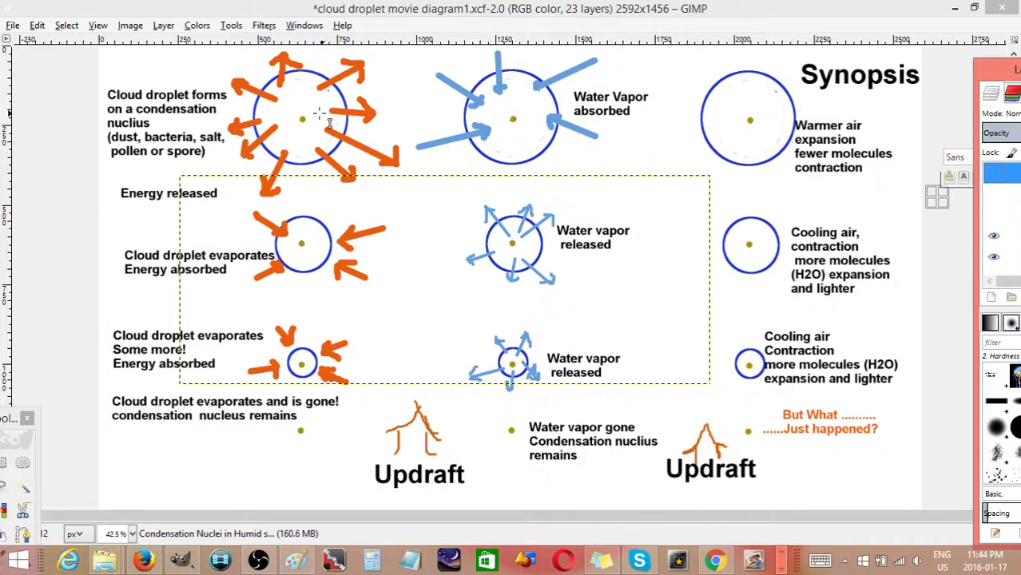
mouse_move(431, 407)
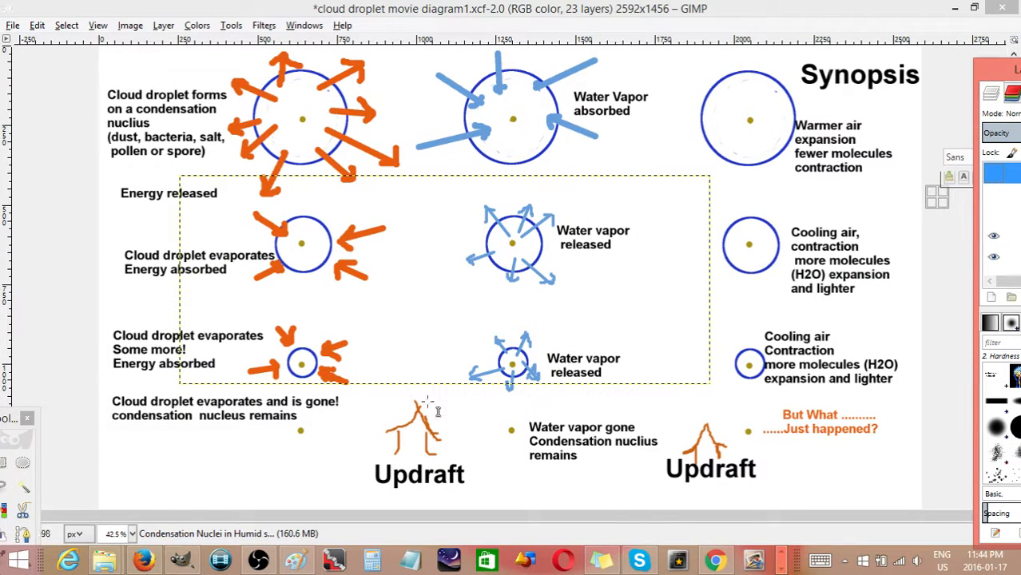
mouse_move(339, 411)
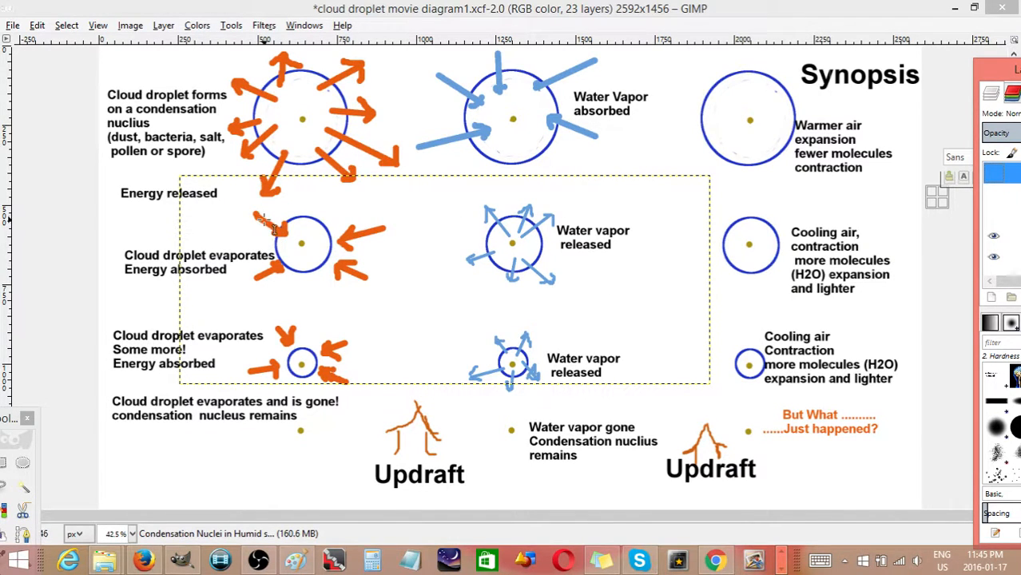
mouse_move(319, 151)
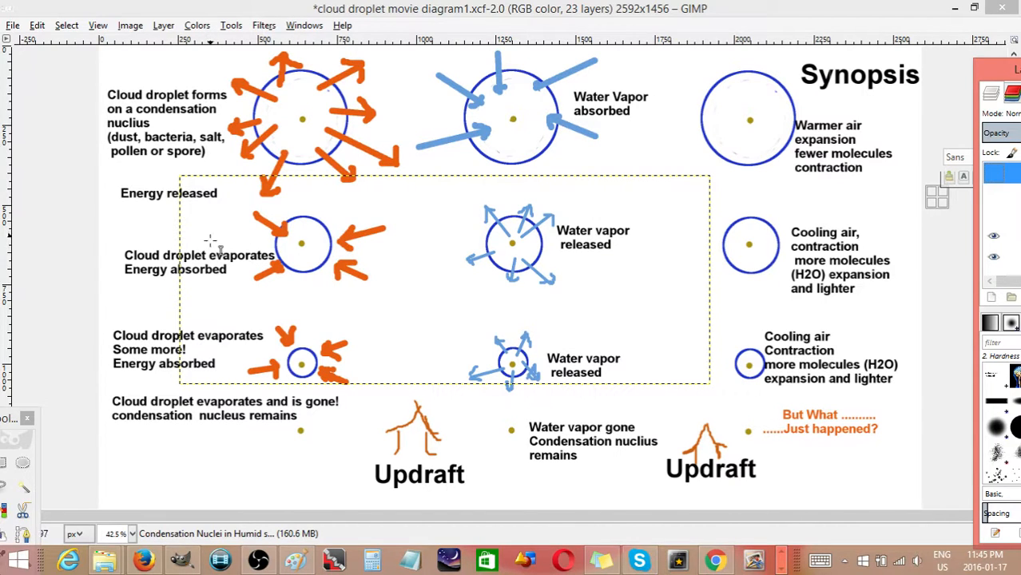
mouse_move(242, 214)
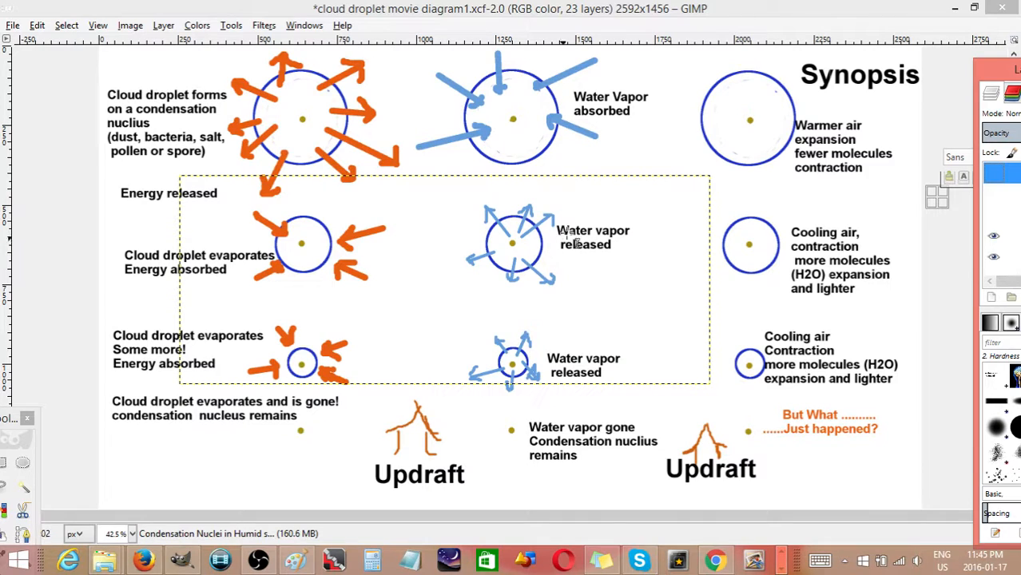
mouse_move(511, 431)
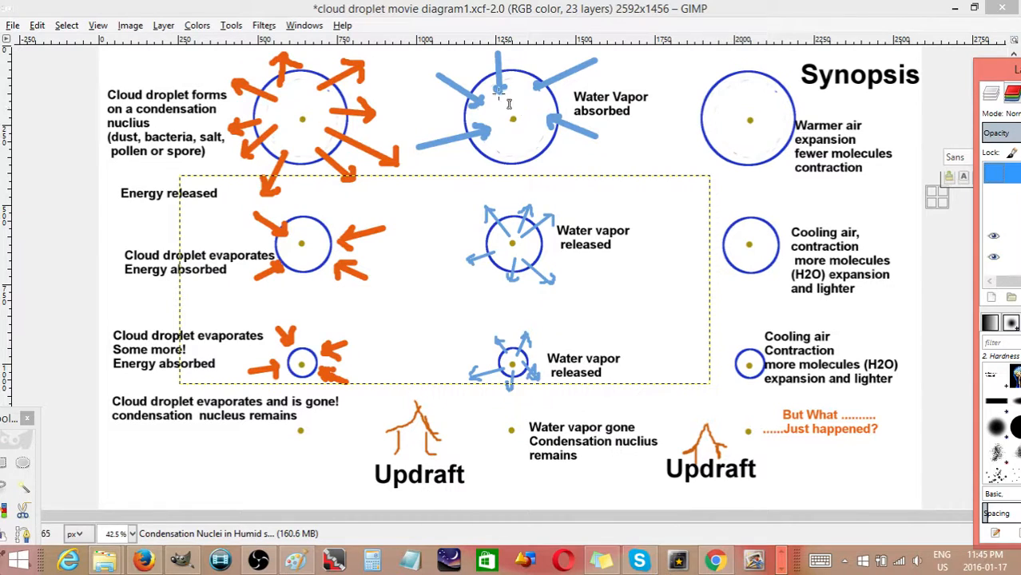
mouse_move(771, 108)
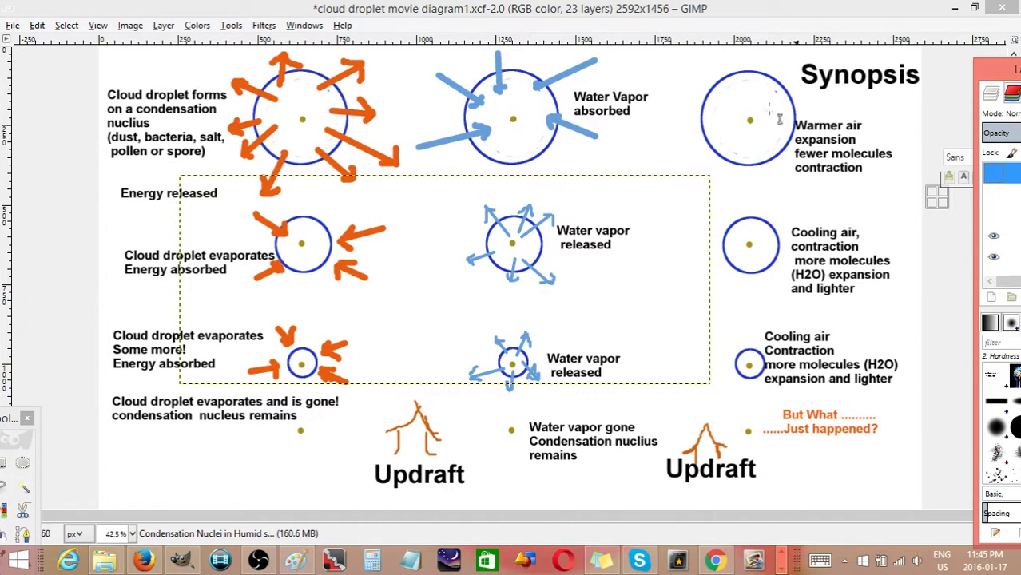
mouse_move(770, 172)
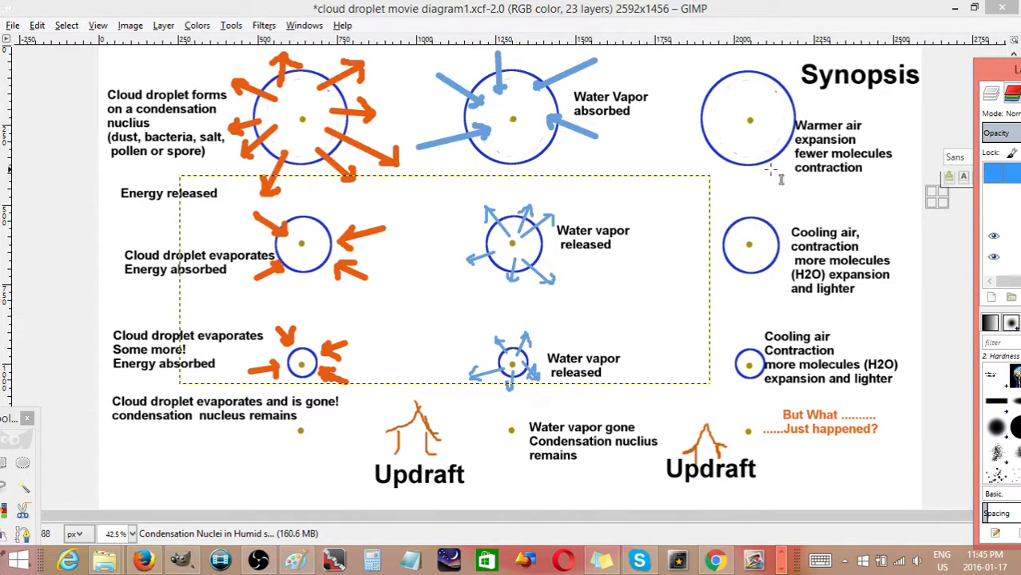
mouse_move(813, 144)
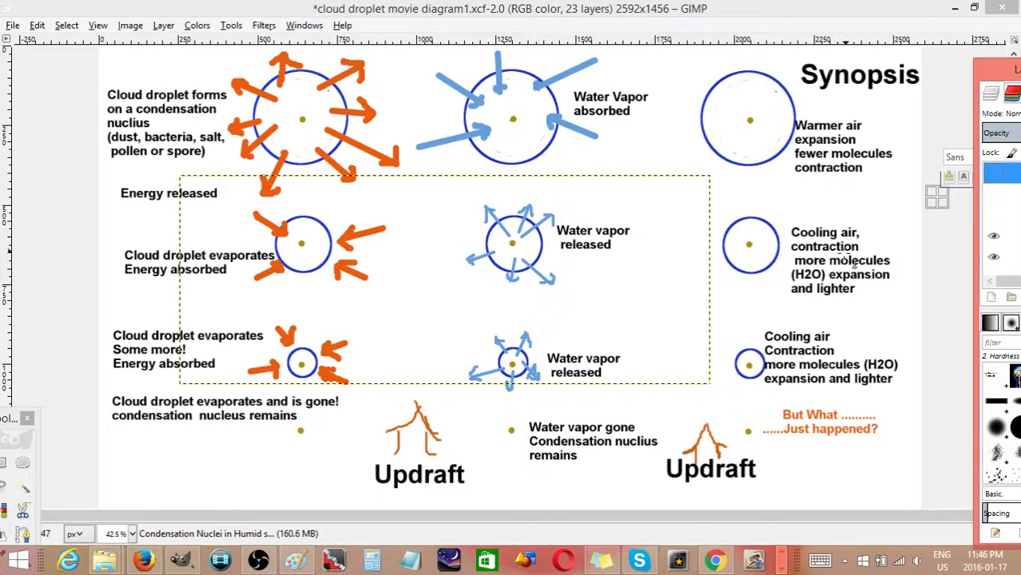
mouse_move(782, 272)
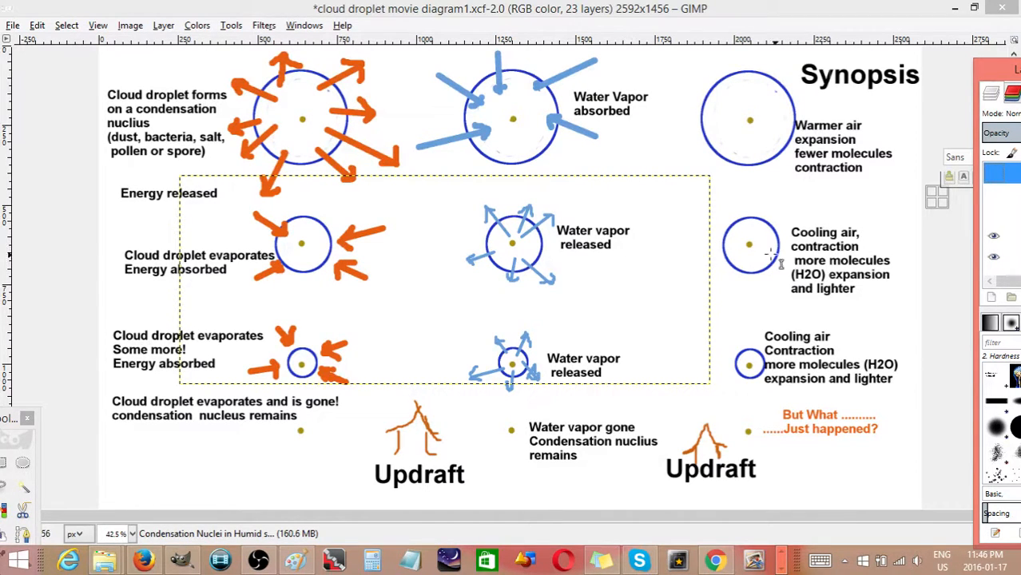
mouse_move(861, 295)
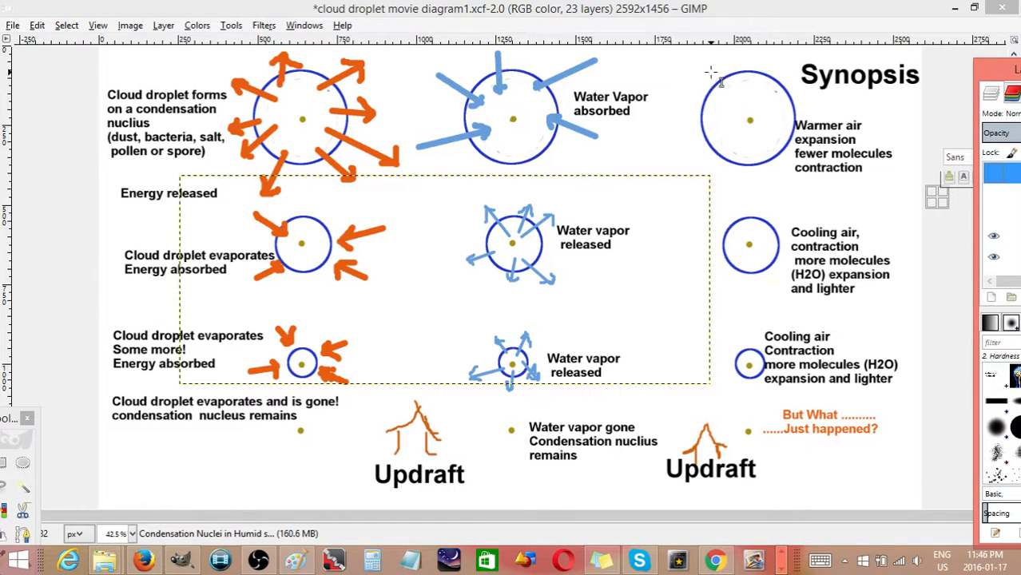
mouse_move(734, 154)
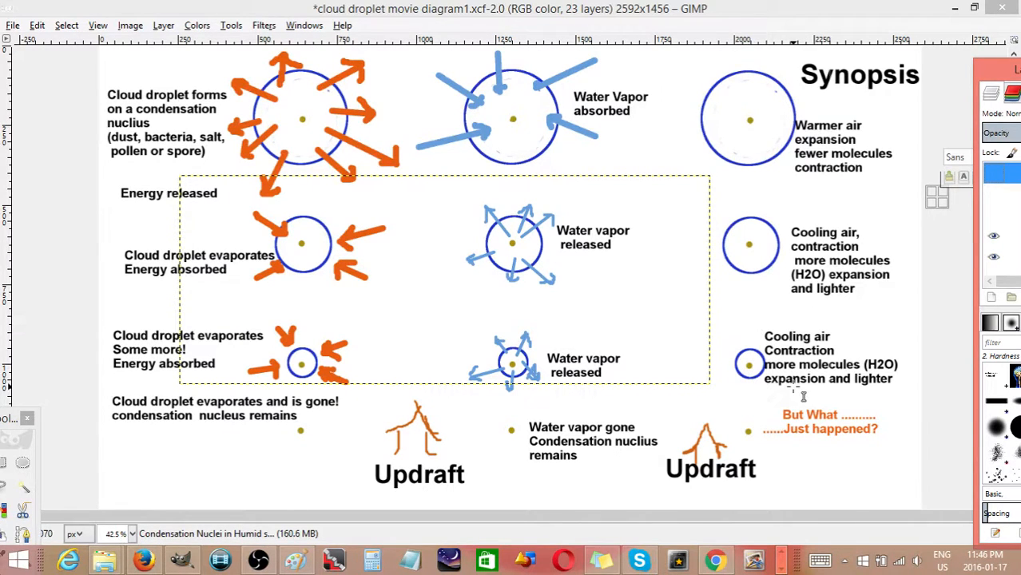
mouse_move(862, 211)
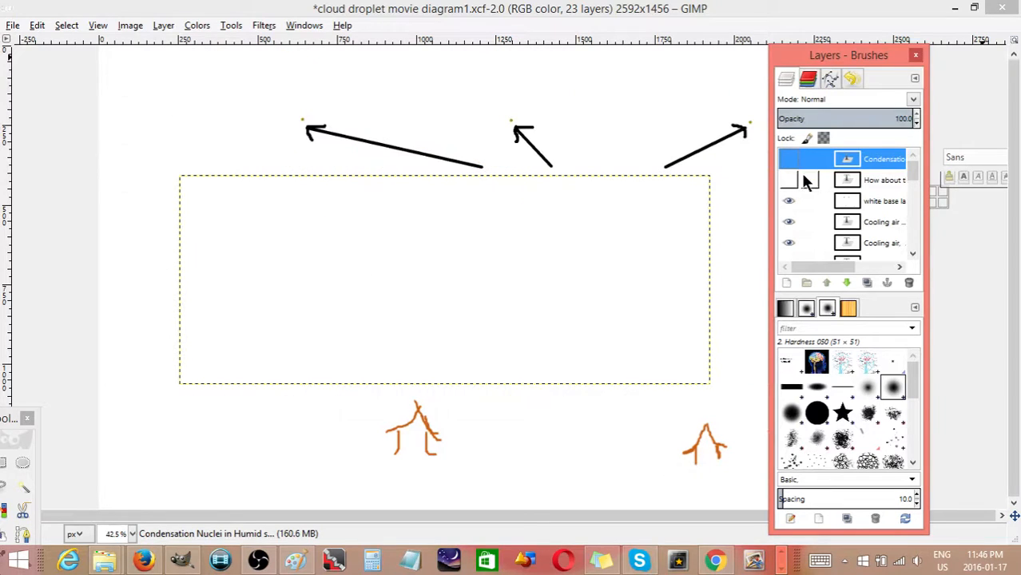
mouse_move(796, 182)
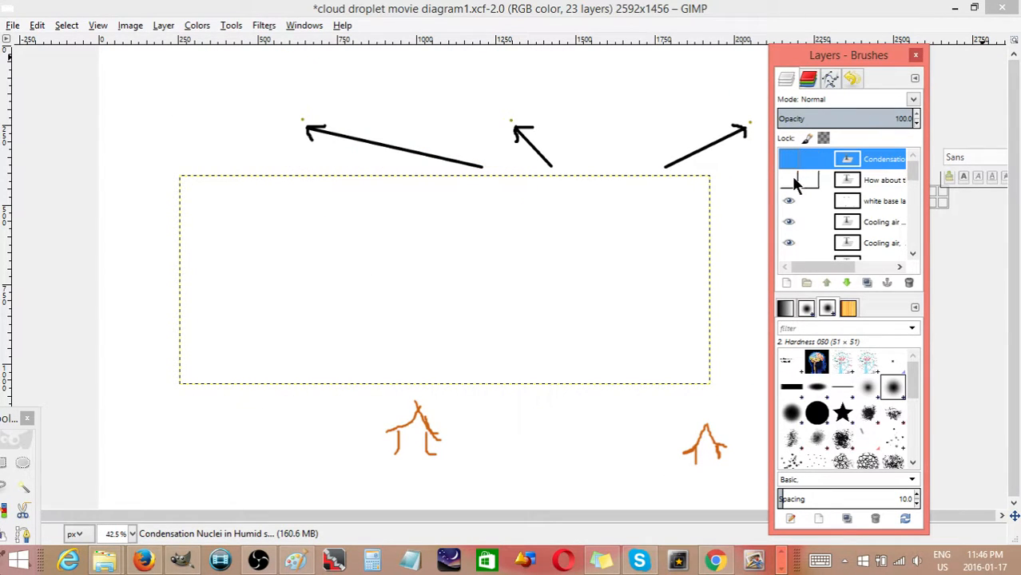
Show the 'How about this?' buoyant-lifting explanation layer over the arrows and updraft marks
click(789, 180)
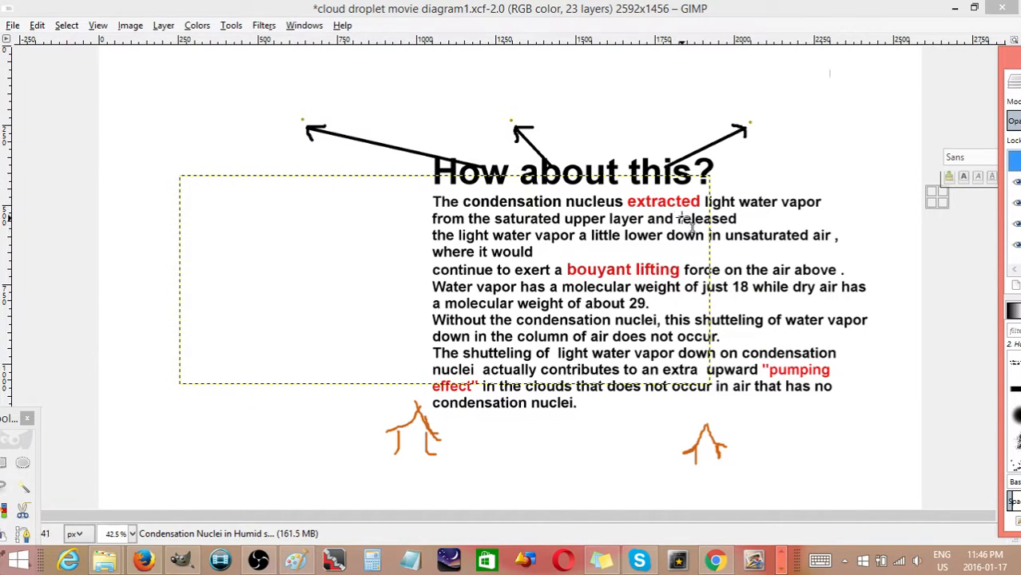
mouse_move(336, 148)
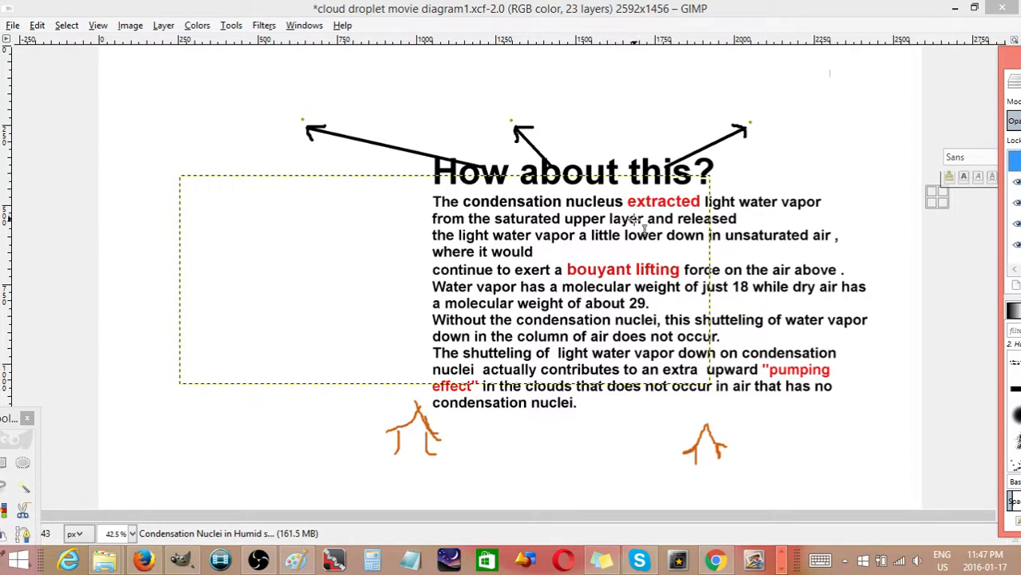
mouse_move(255, 364)
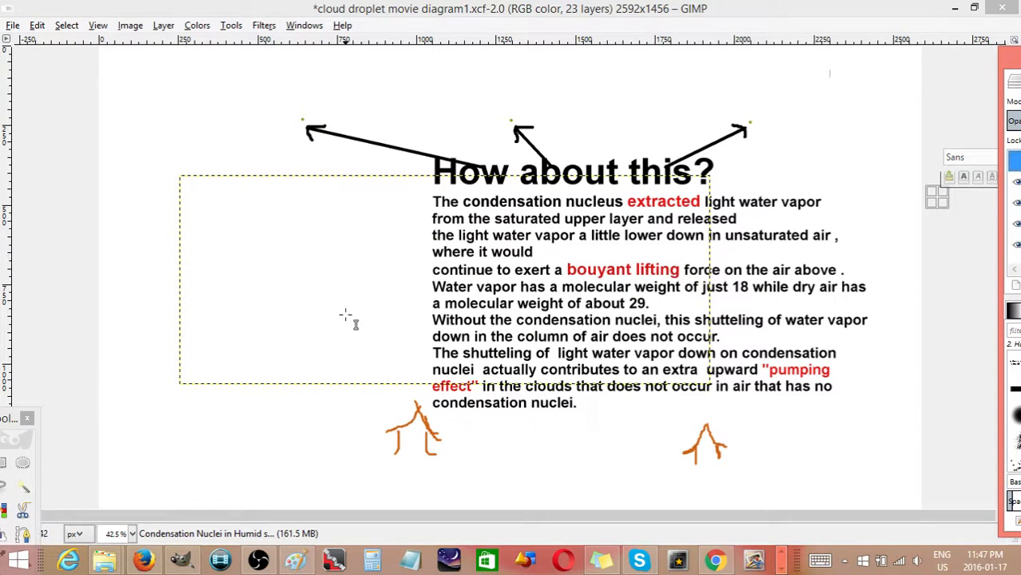
mouse_move(365, 419)
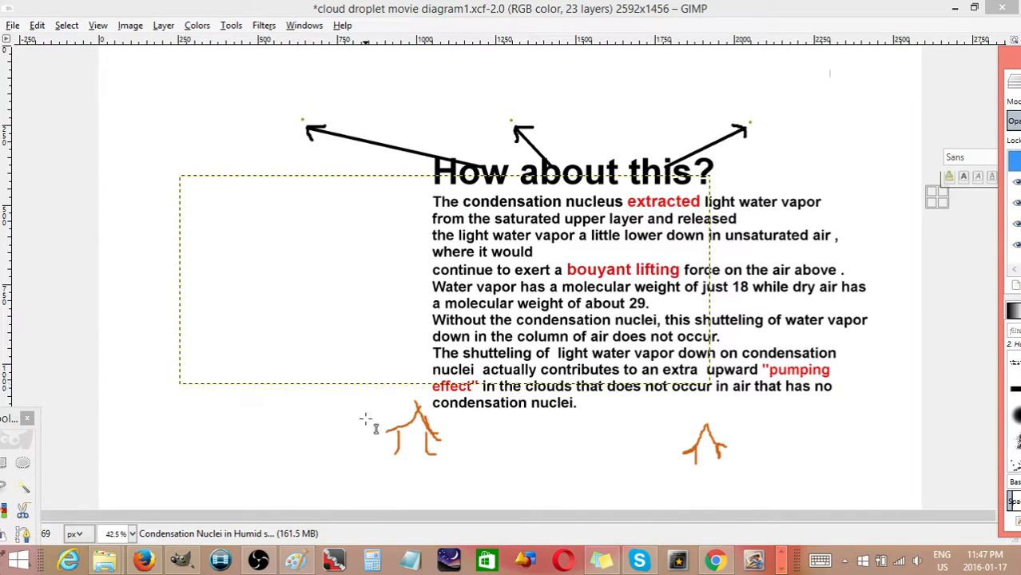
mouse_move(659, 323)
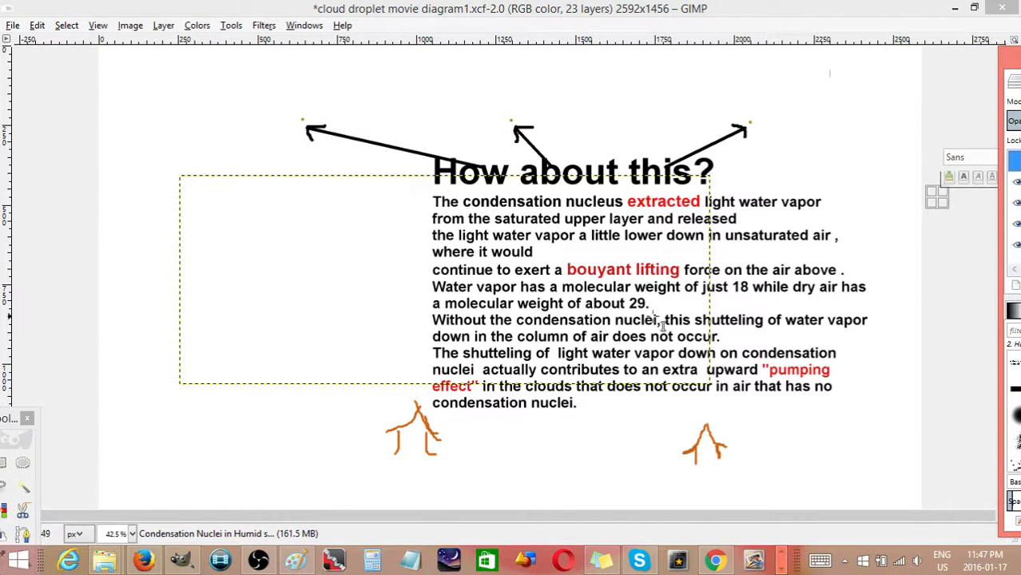
mouse_move(764, 296)
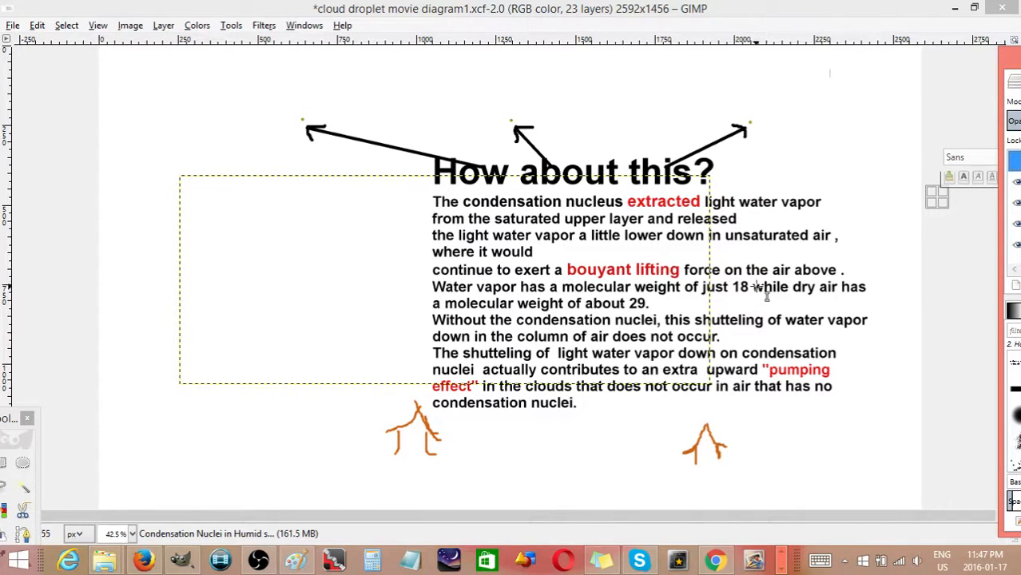
mouse_move(851, 296)
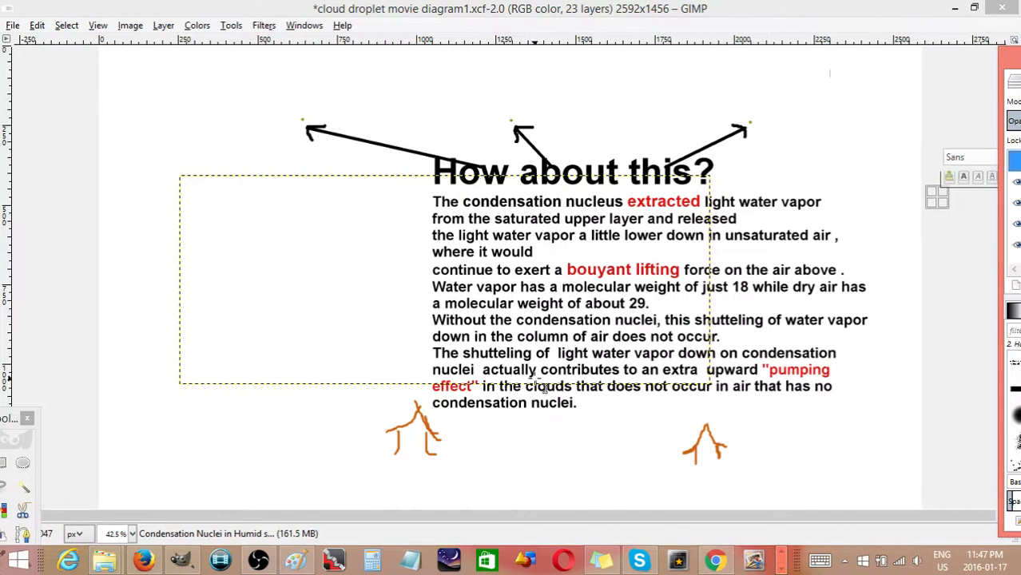
mouse_move(288, 167)
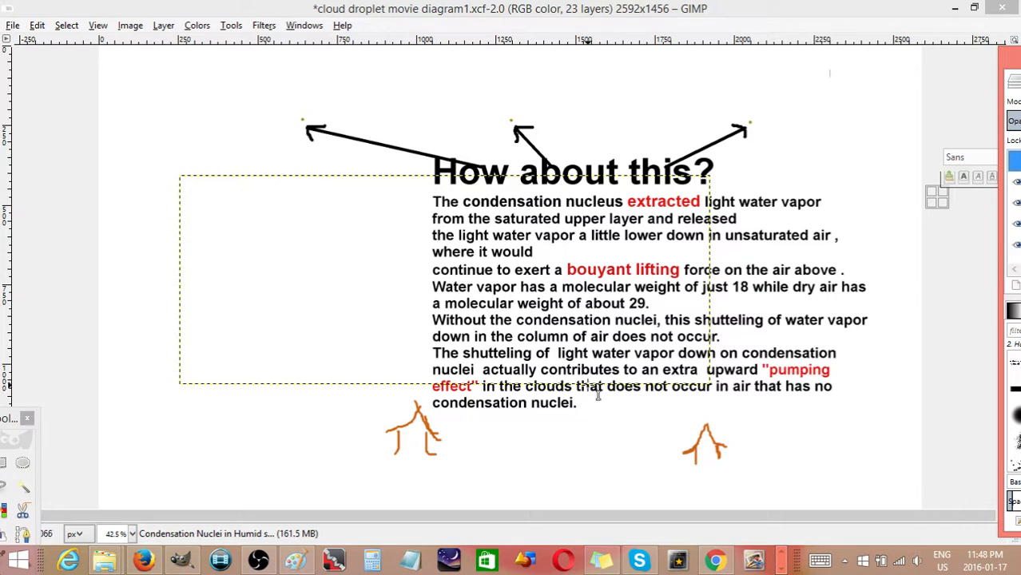
mouse_move(782, 399)
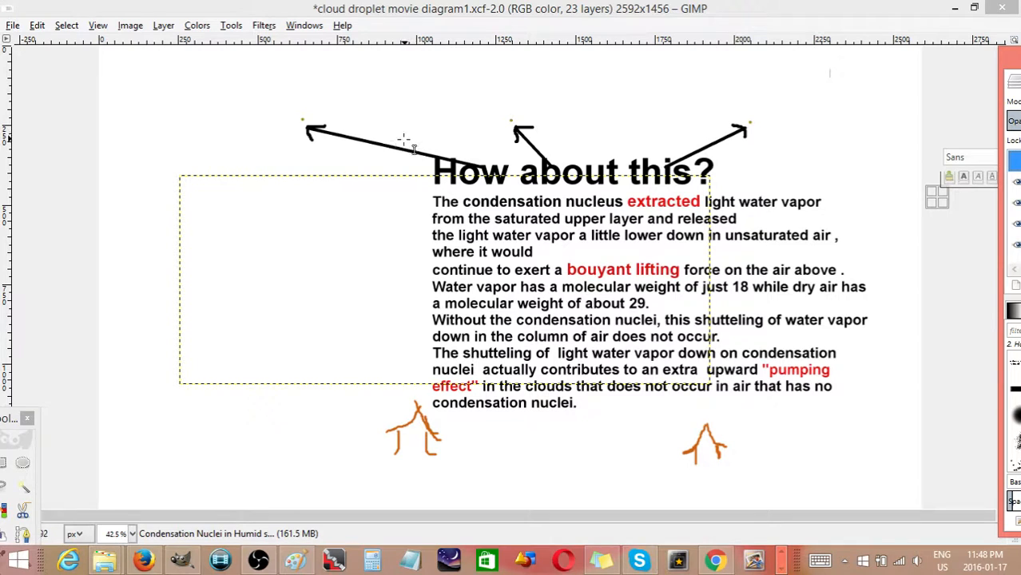
mouse_move(938, 336)
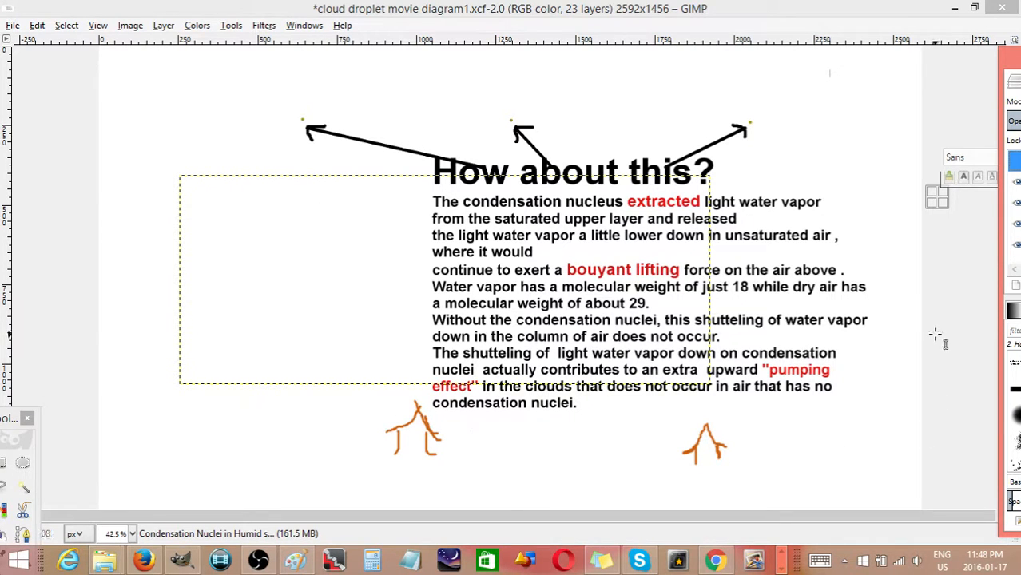